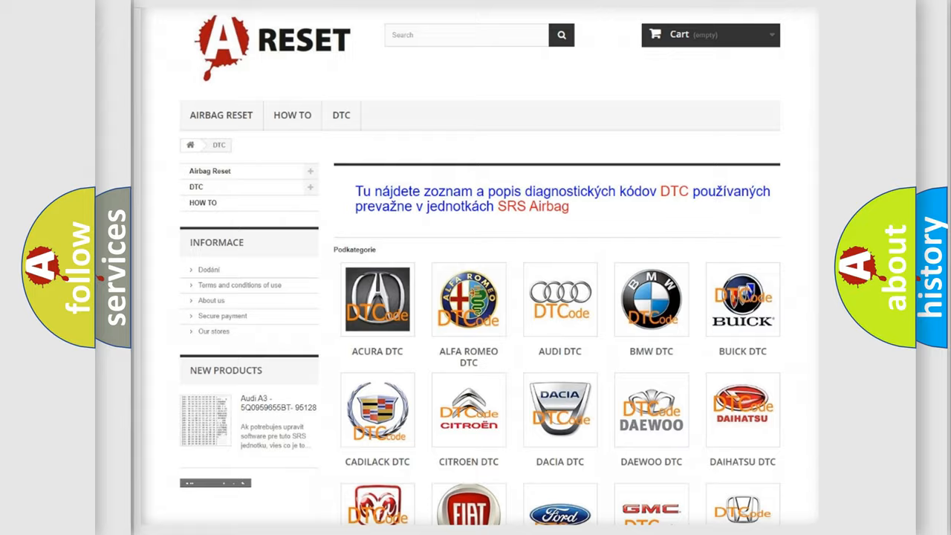
# Open the CHRYSLER DTC tile and browse its B-series code list, such as B0002 and B0012.
pyautogui.scroll(-3)
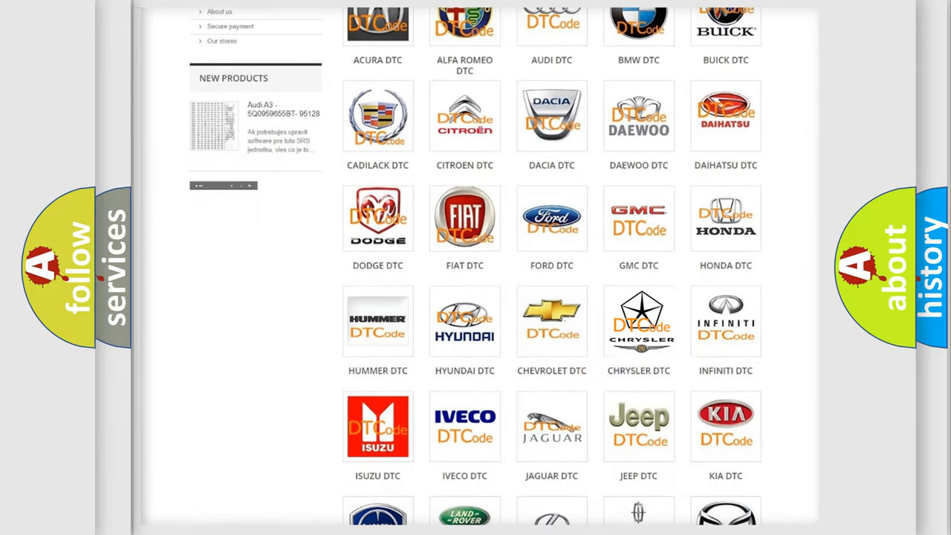
pyautogui.click(638, 321)
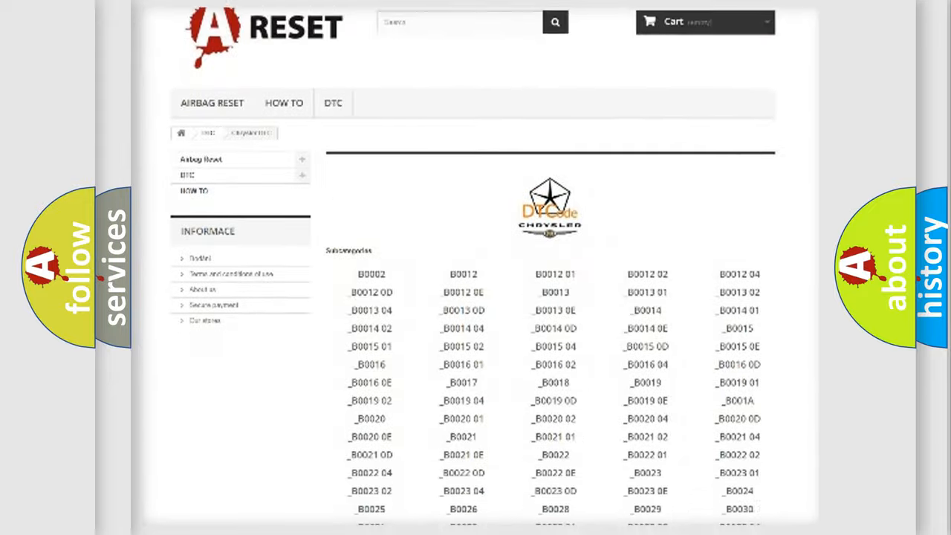
pyautogui.scroll(-3)
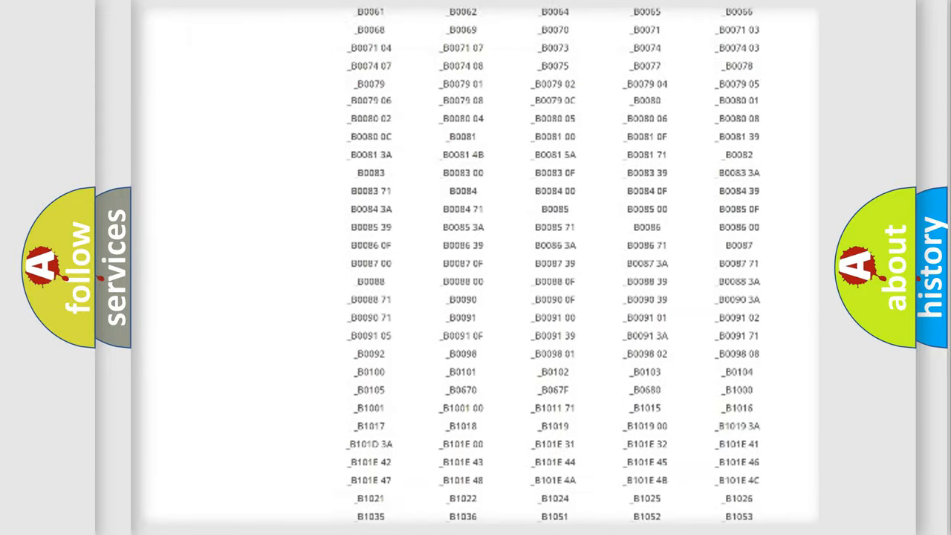
pyautogui.scroll(3)
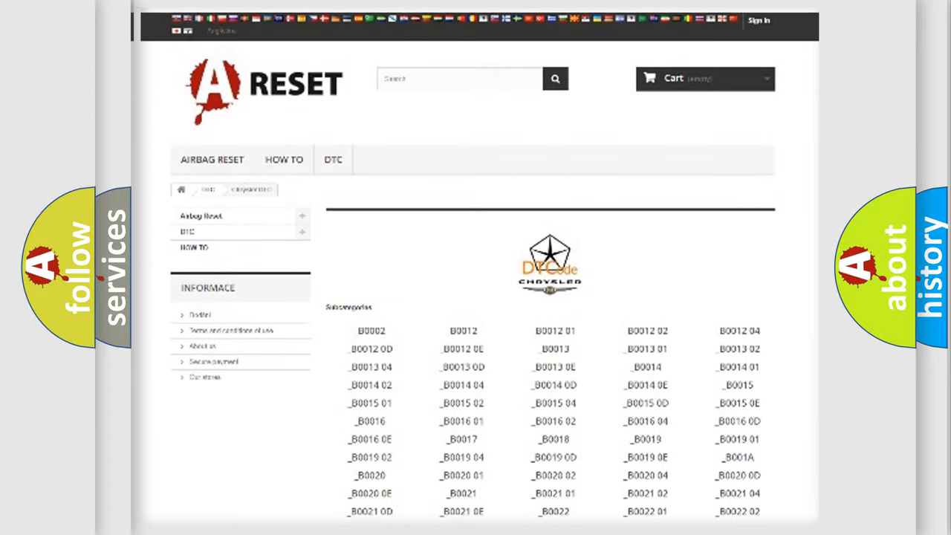